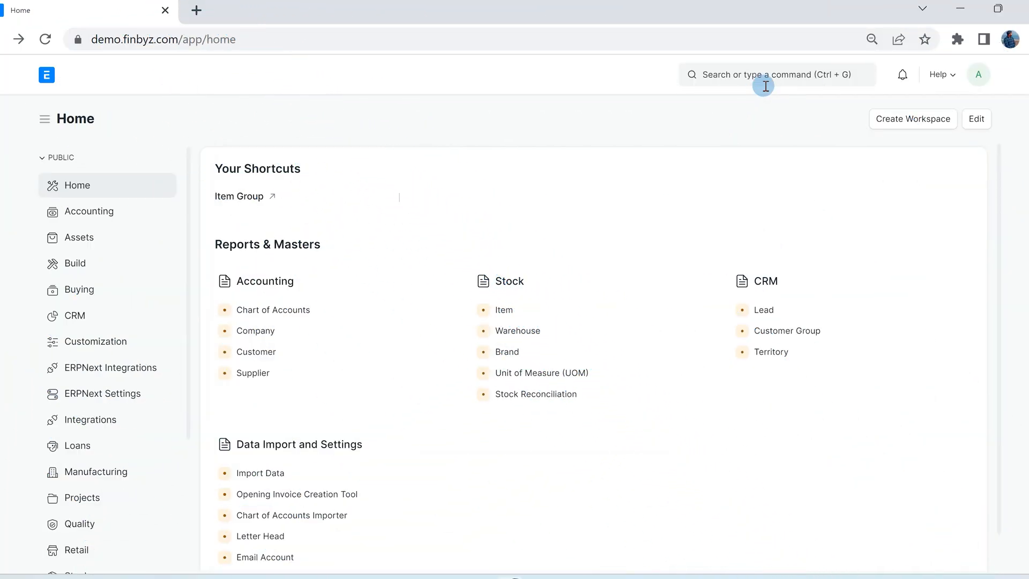
Search 'SALES' and open the Sales Invoice List from the results
{"action": "type", "text": "SALES"}
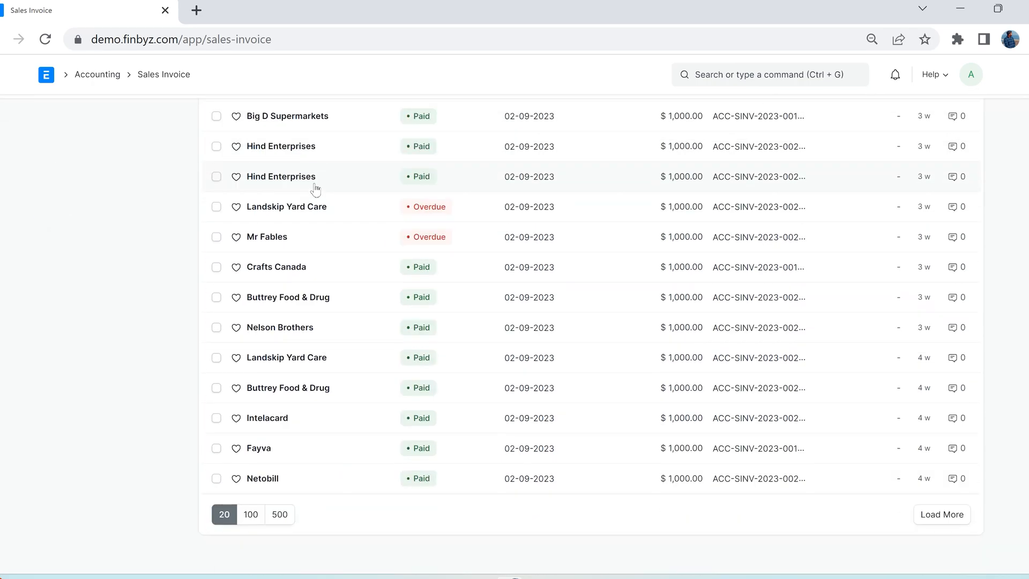
Load more invoices so the list shows 200 of 277 records
{"action": "scroll", "scroll_direction": "down", "scroll_amount": 3}
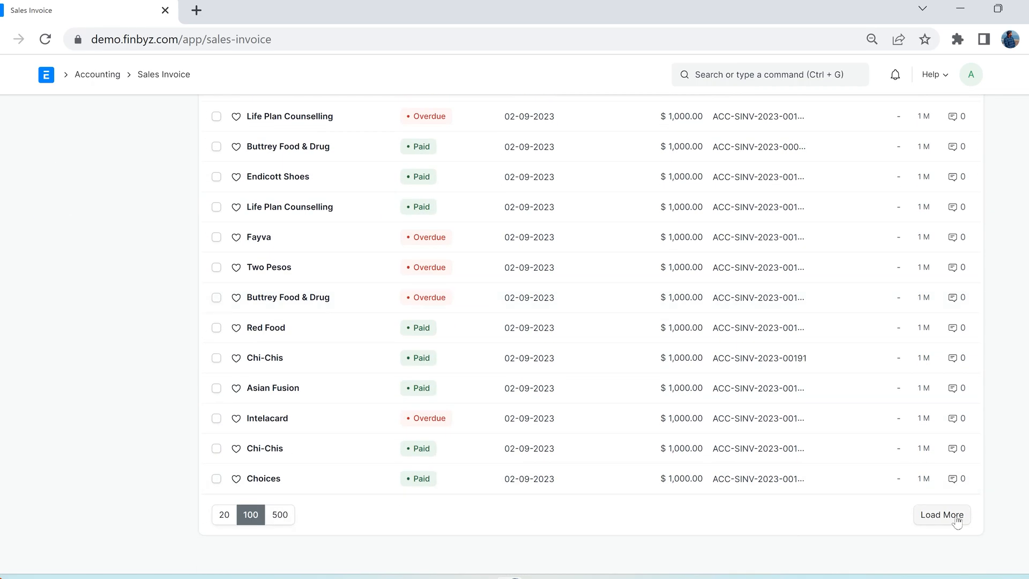
{"action": "left_click", "coordinate": [941, 515]}
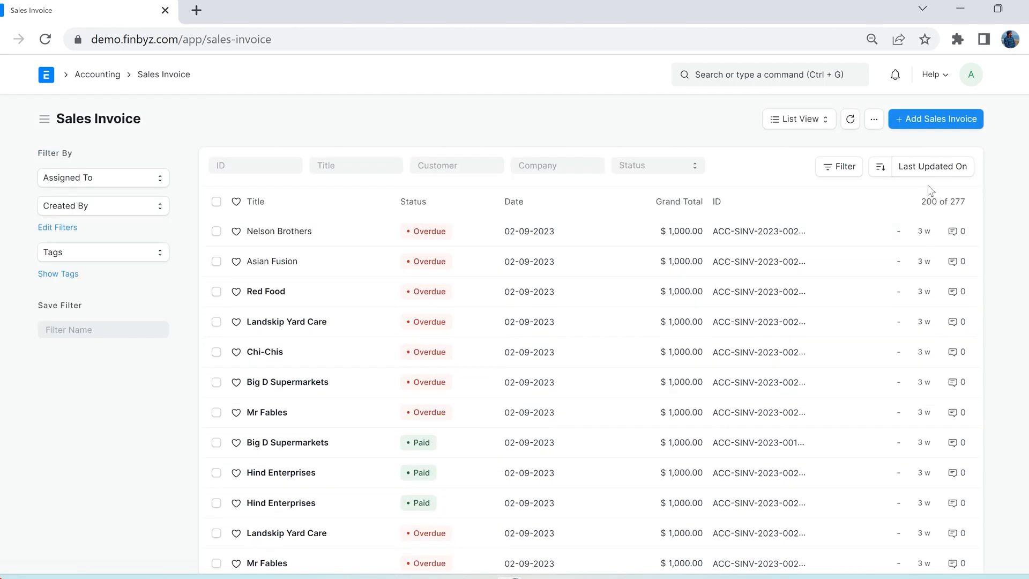
Sort invoices by Date with reversed order and filter to customer Asian Fusion
{"action": "left_click", "coordinate": [933, 166]}
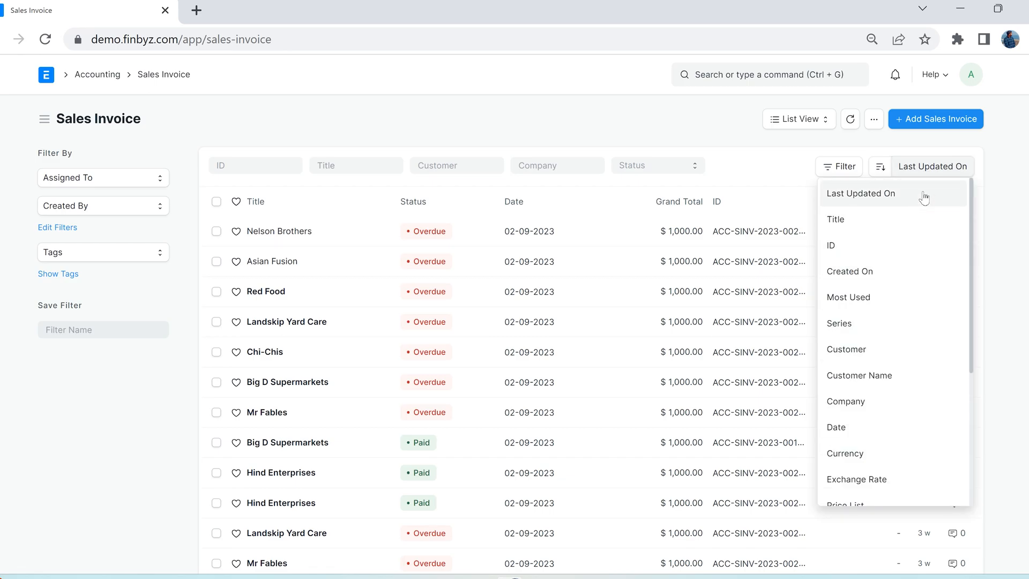
{"action": "mouse_move", "coordinate": [836, 427]}
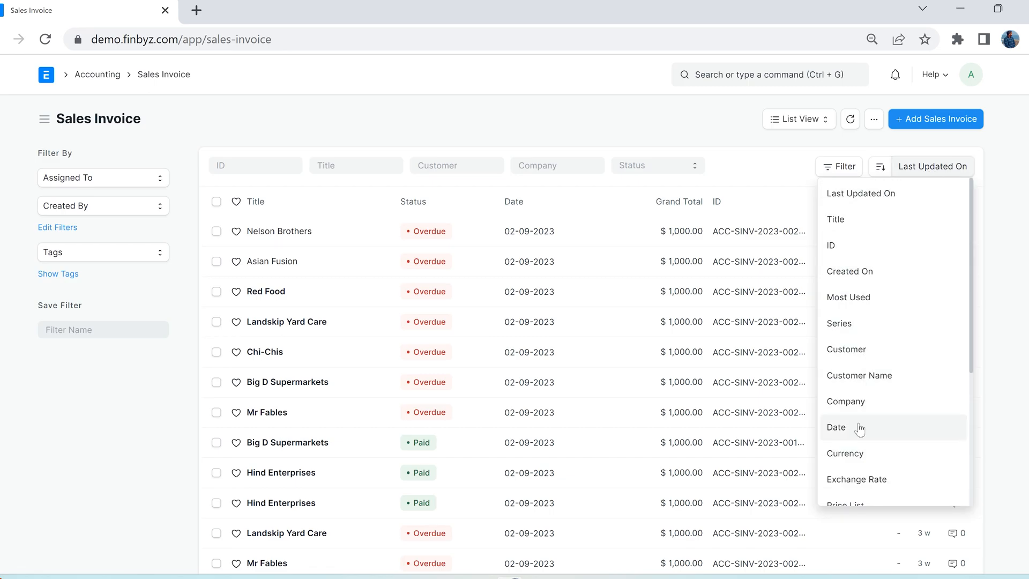
{"action": "left_click", "coordinate": [836, 427]}
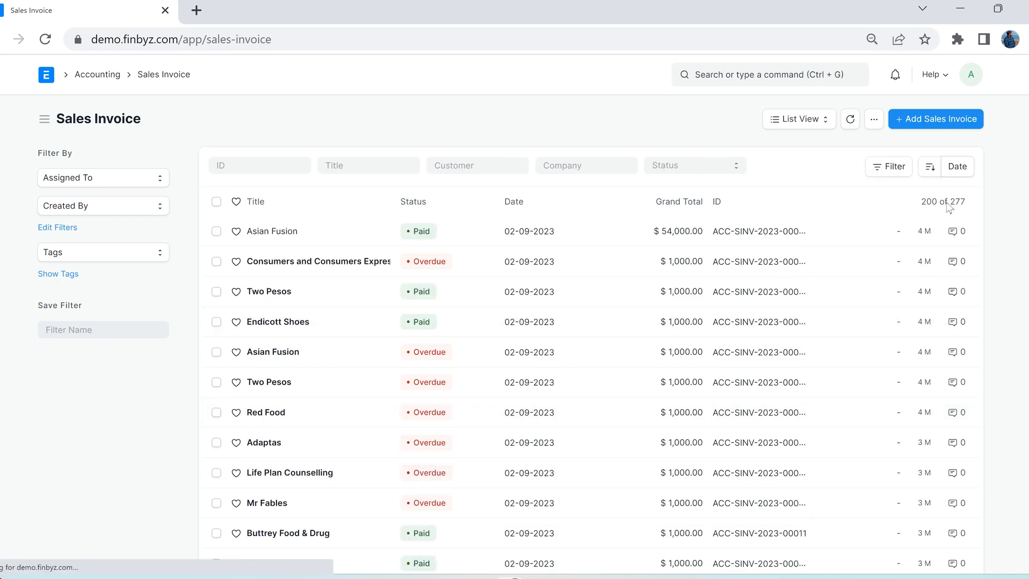
{"action": "scroll", "scroll_direction": "down", "scroll_amount": 3}
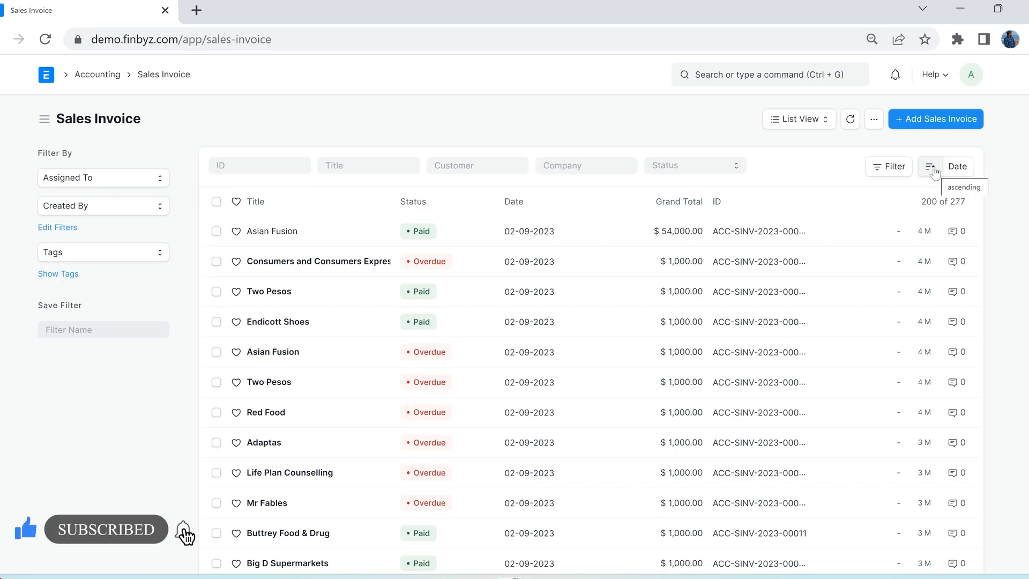
{"action": "left_click", "coordinate": [930, 166]}
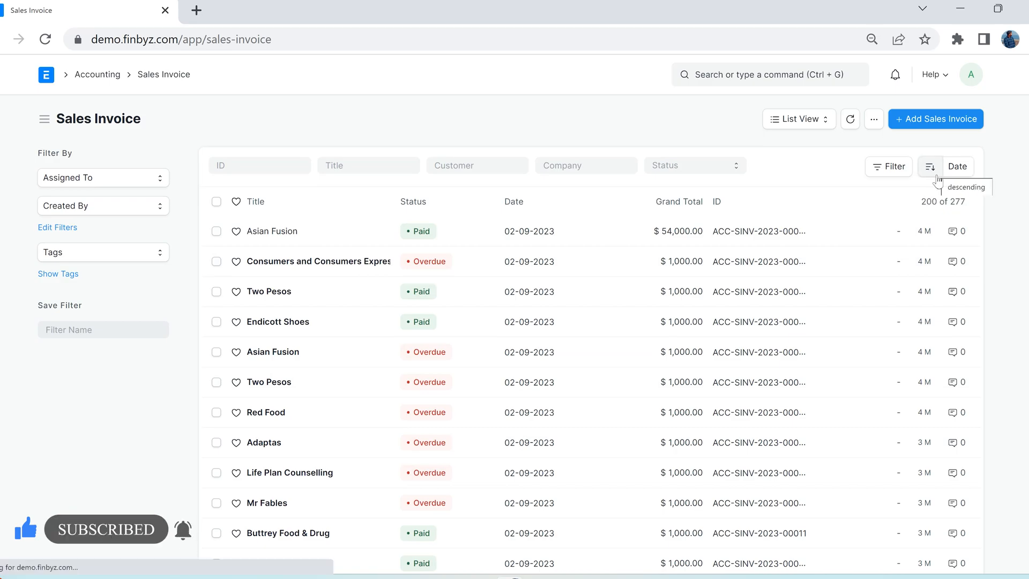
{"action": "left_click", "coordinate": [476, 165]}
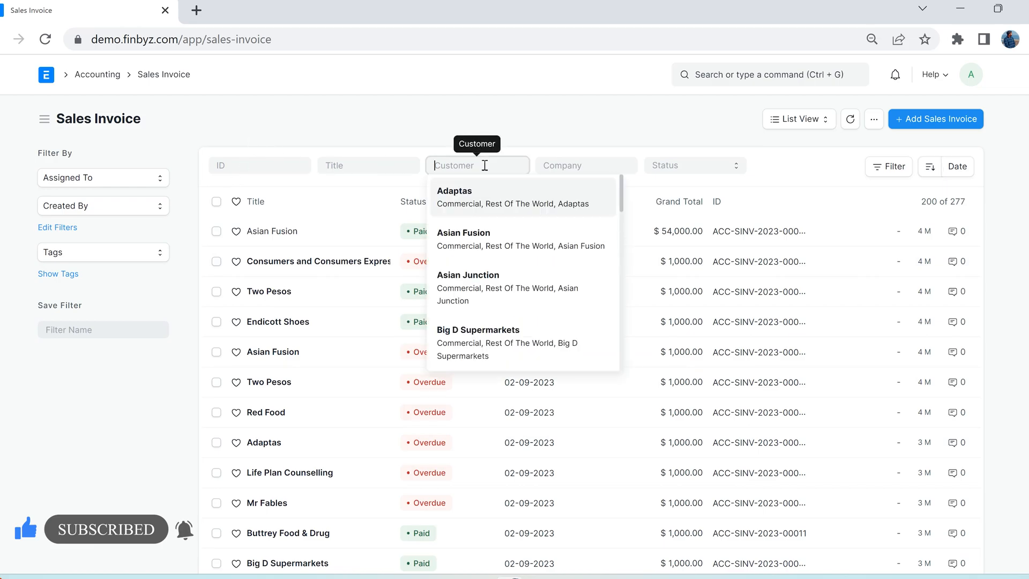
{"action": "left_click", "coordinate": [463, 233]}
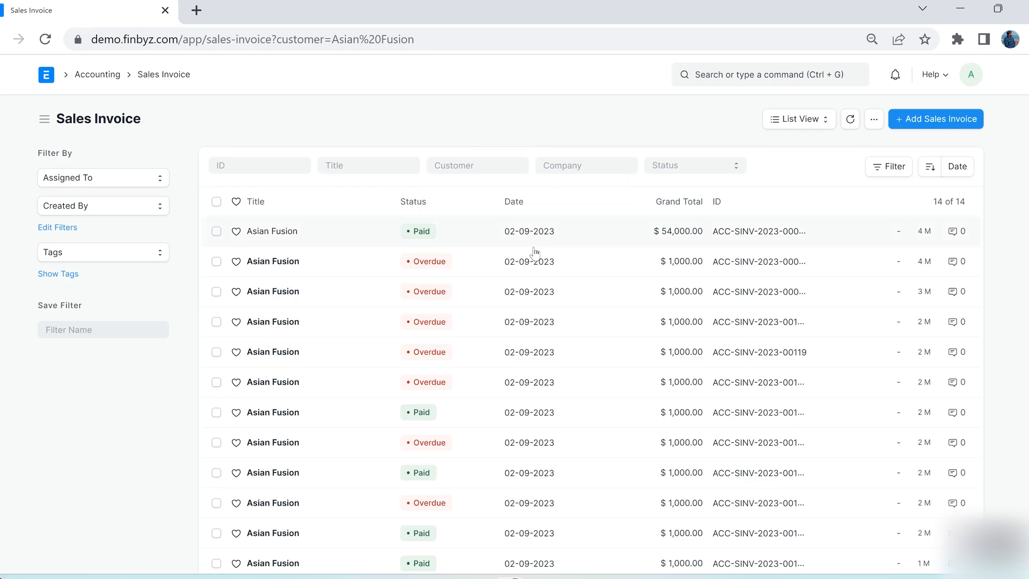
Apply filters Document Status = Submitted and Outstanding Amount > 0.00, showing 20 of 160
{"action": "left_click", "coordinate": [888, 166]}
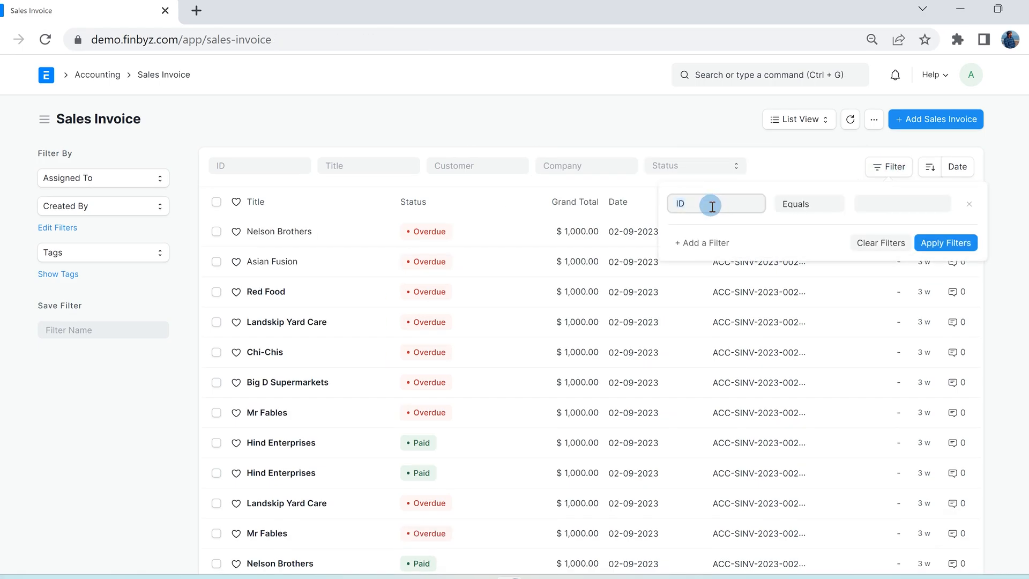
{"action": "left_click", "coordinate": [714, 203]}
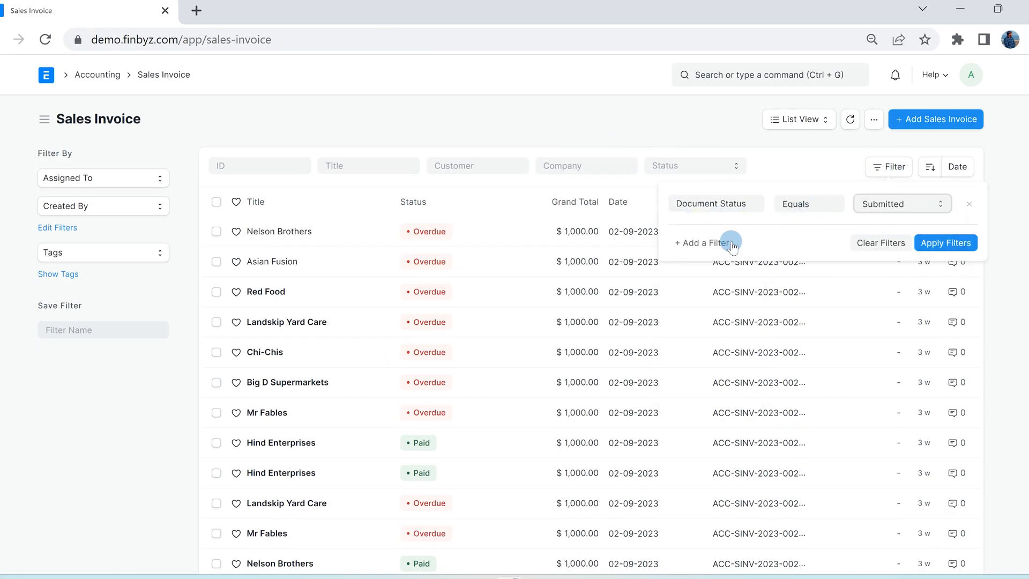
{"action": "left_click", "coordinate": [702, 242]}
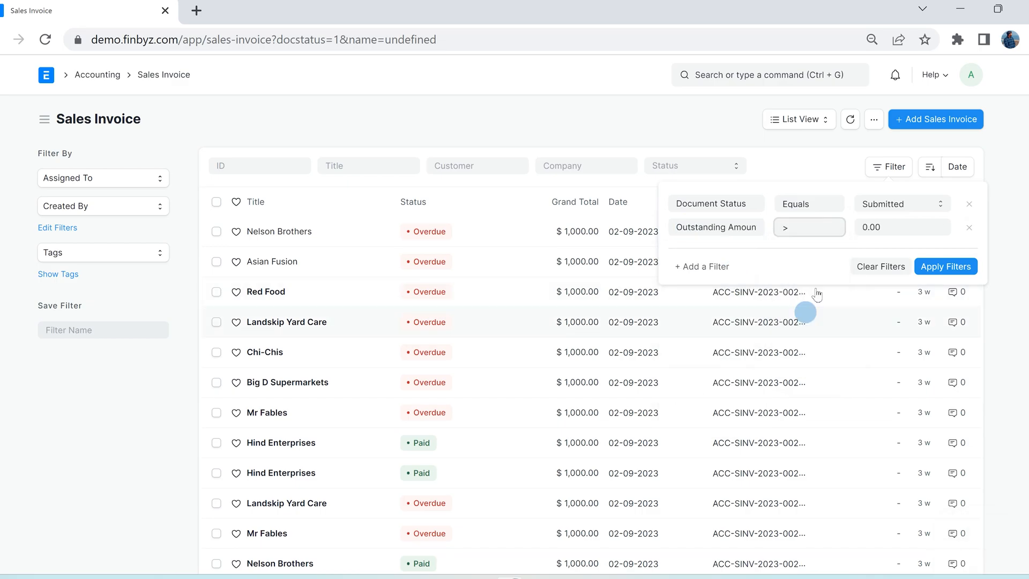
{"action": "left_click", "coordinate": [944, 266]}
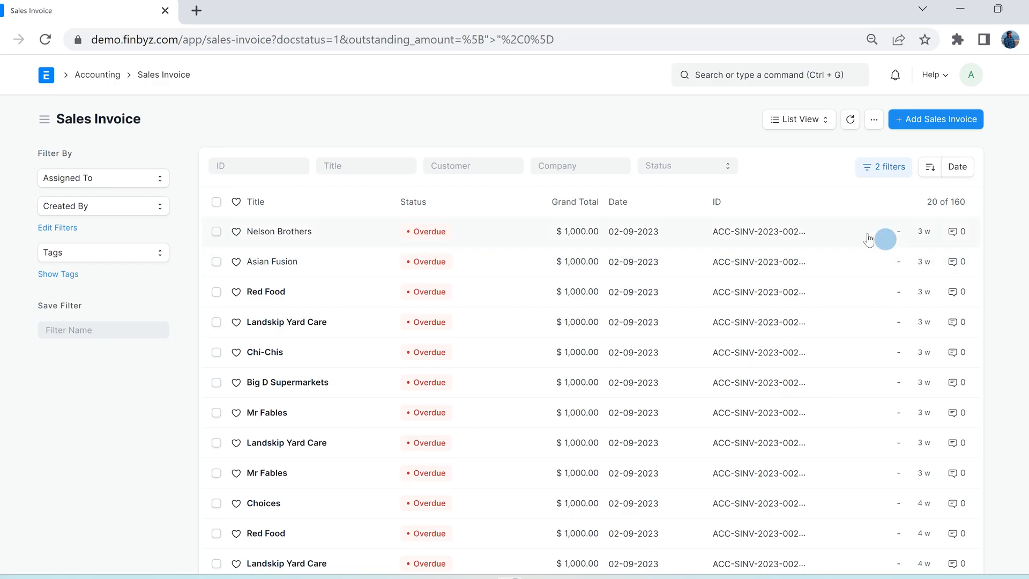
Enter 'Outstanding Invoices' as the saved filter name
{"action": "type", "text": "o"}
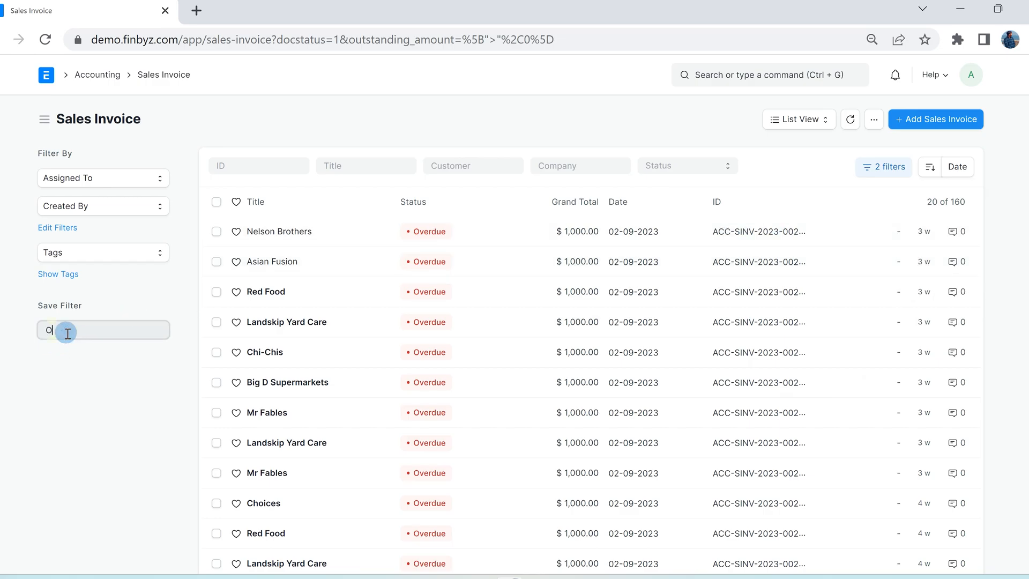
{"action": "type", "text": "Outsta"}
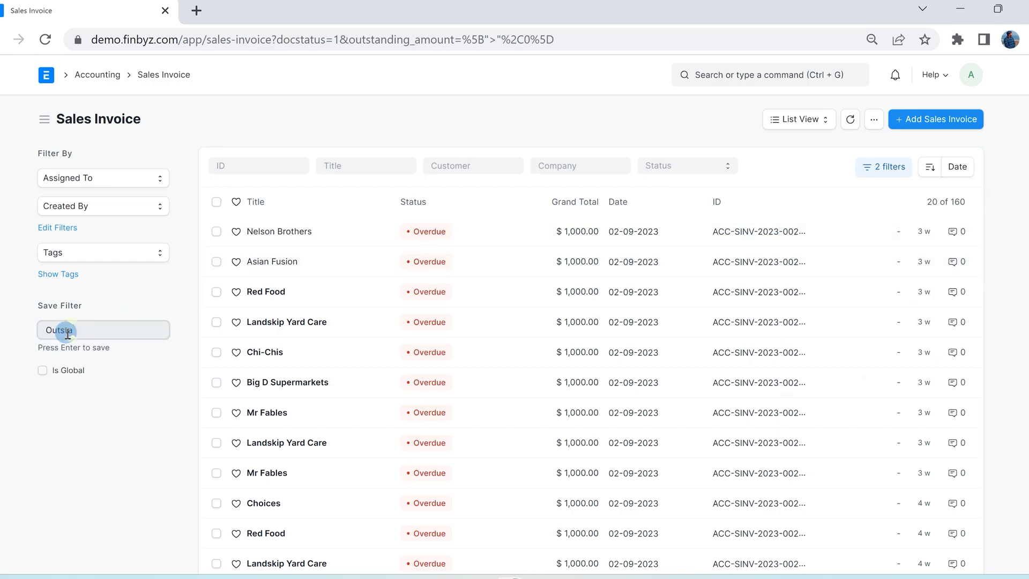
{"action": "type", "text": "Outstanding"}
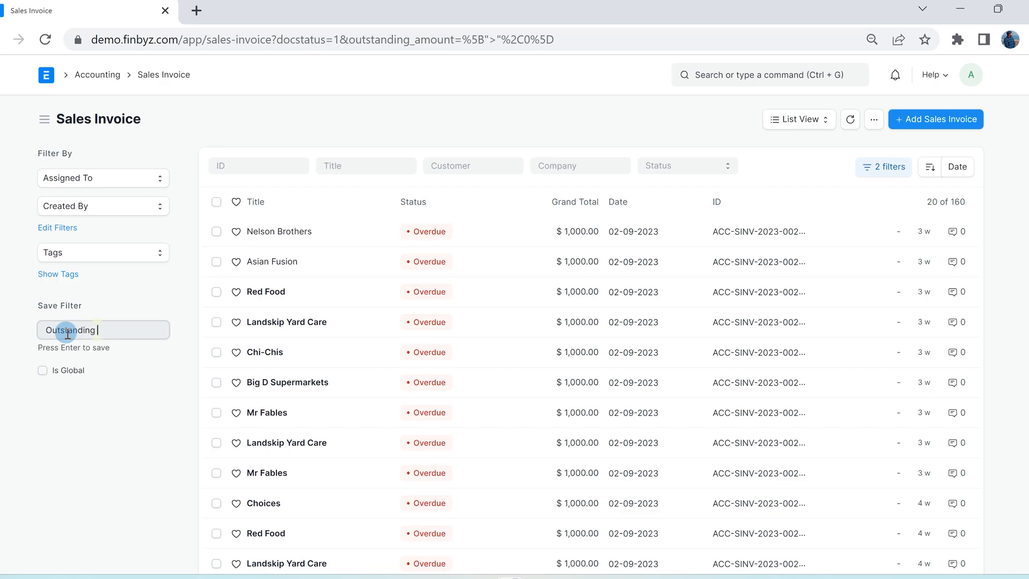
{"action": "type", "text": "Invoices"}
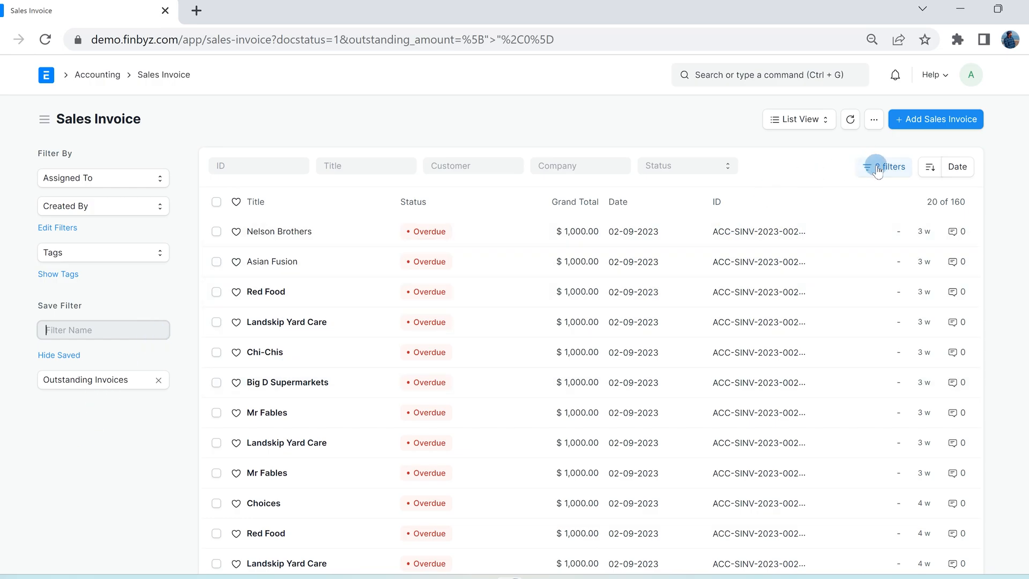
{"action": "left_click", "coordinate": [883, 166]}
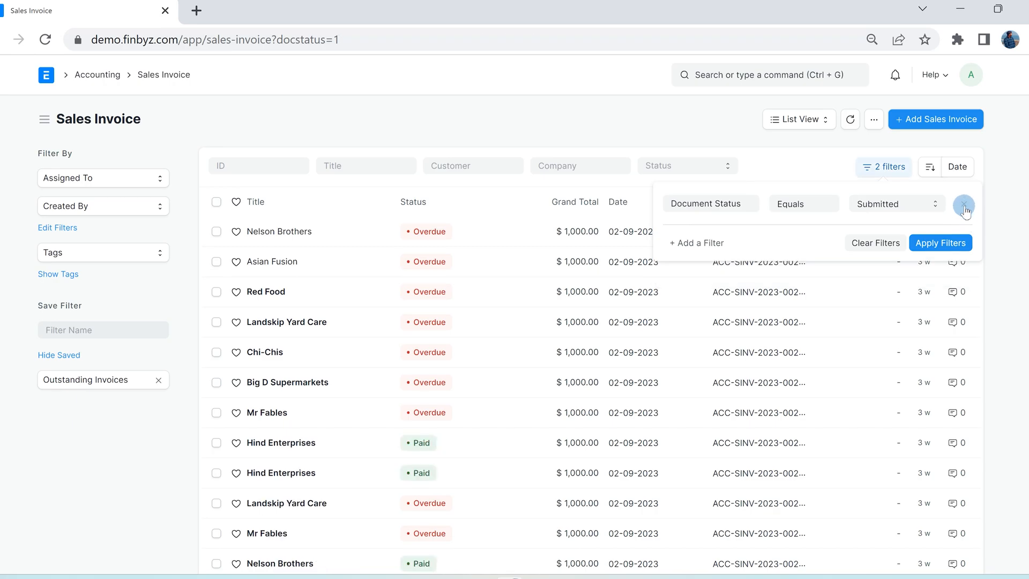
{"action": "left_click", "coordinate": [965, 204]}
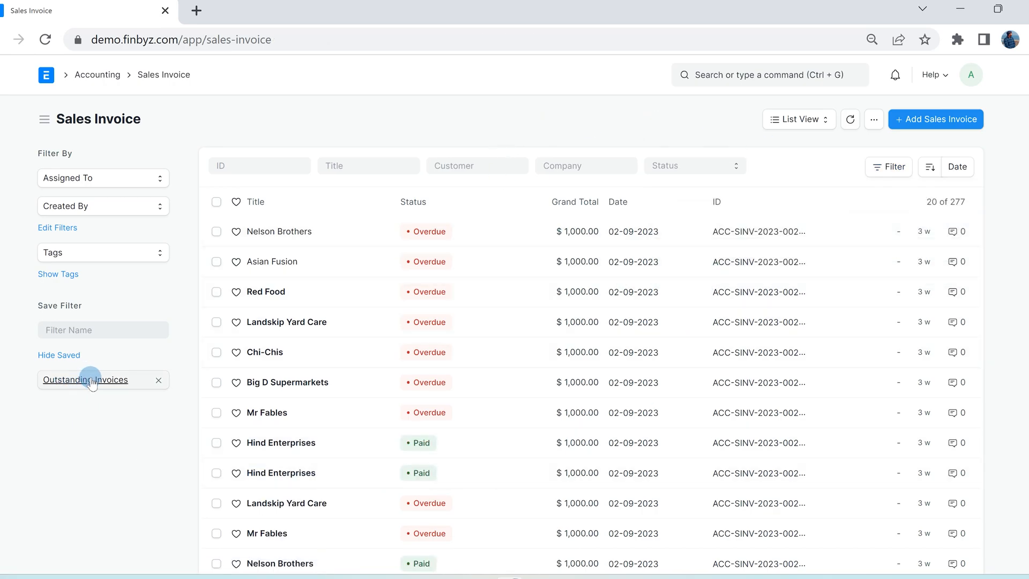
{"action": "left_click", "coordinate": [85, 379]}
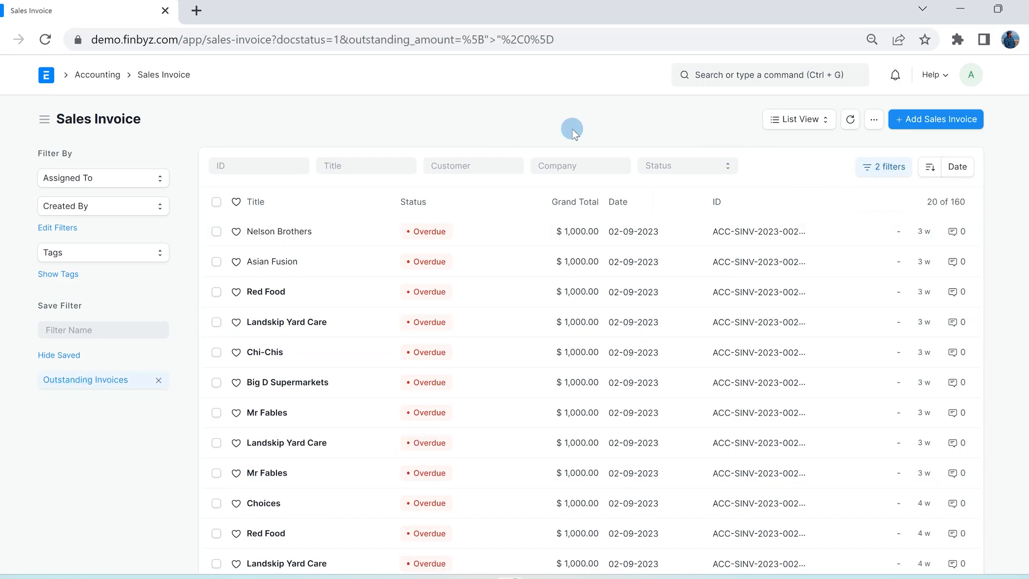
Tick Outstanding Amount under List Settings column fields and save the settings
{"action": "left_click", "coordinate": [873, 119]}
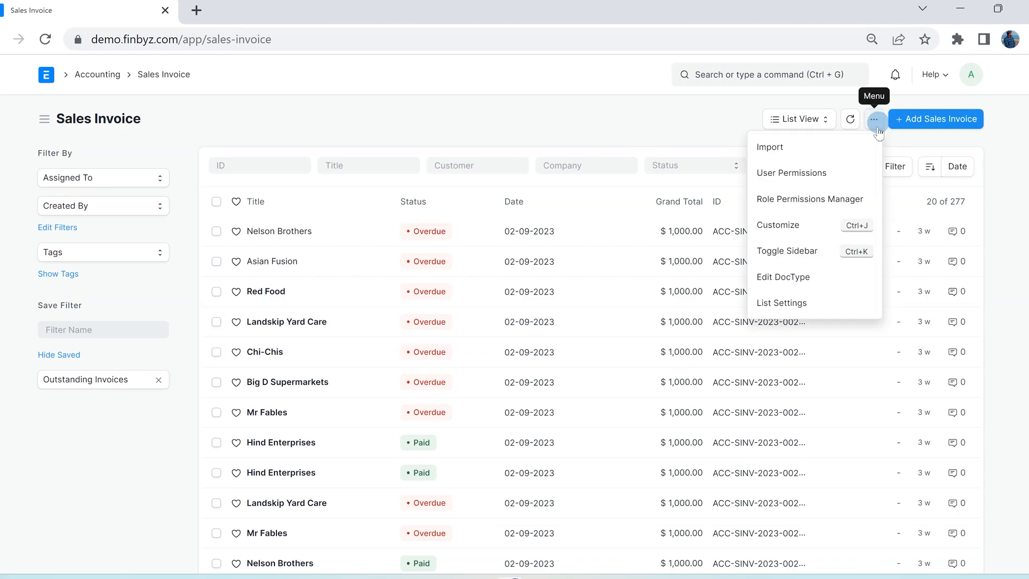
{"action": "left_click", "coordinate": [781, 302]}
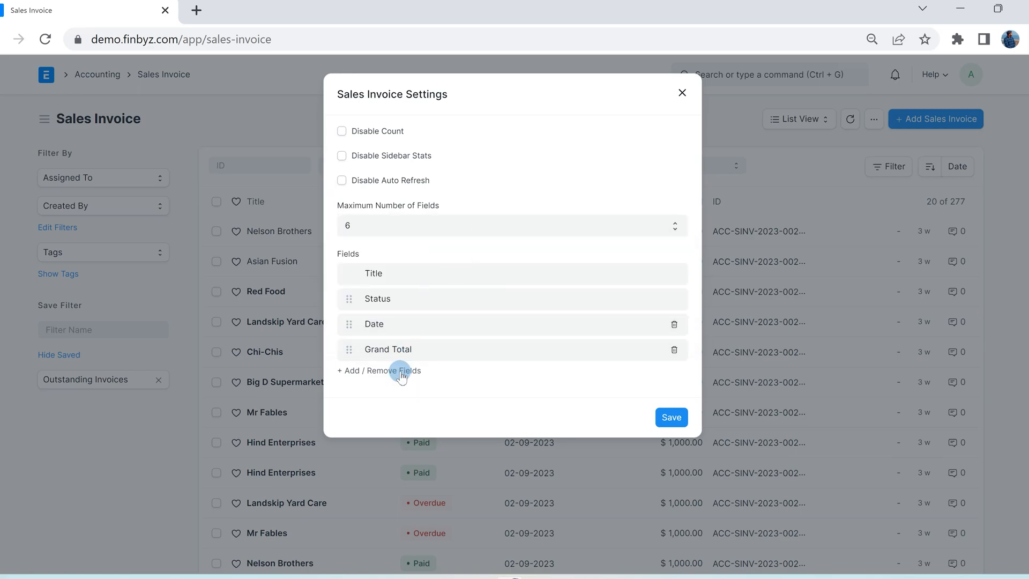
{"action": "left_click", "coordinate": [379, 370]}
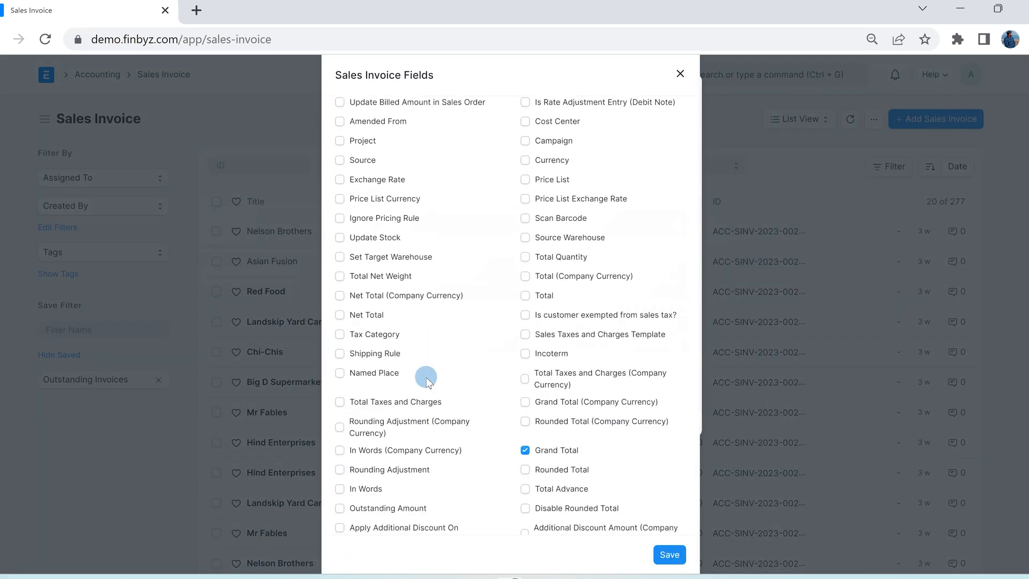
{"action": "scroll", "scroll_direction": "down", "scroll_amount": 3}
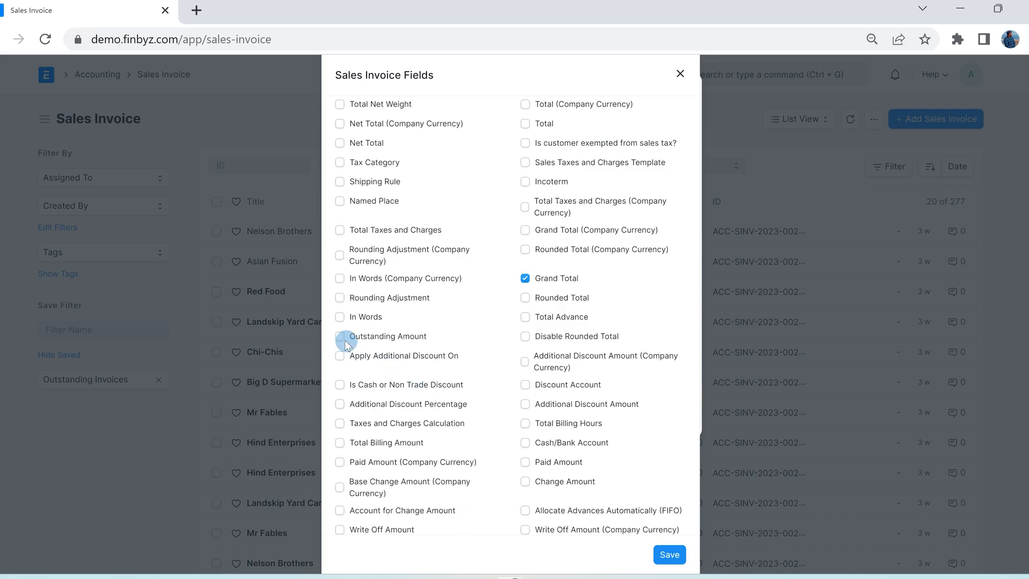
{"action": "left_click", "coordinate": [340, 336]}
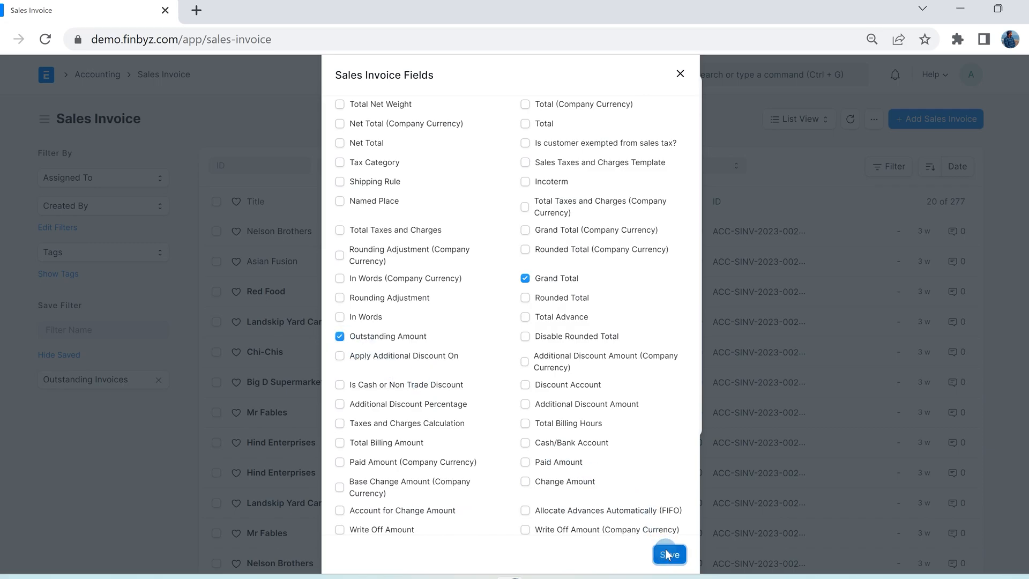
{"action": "left_click", "coordinate": [669, 554]}
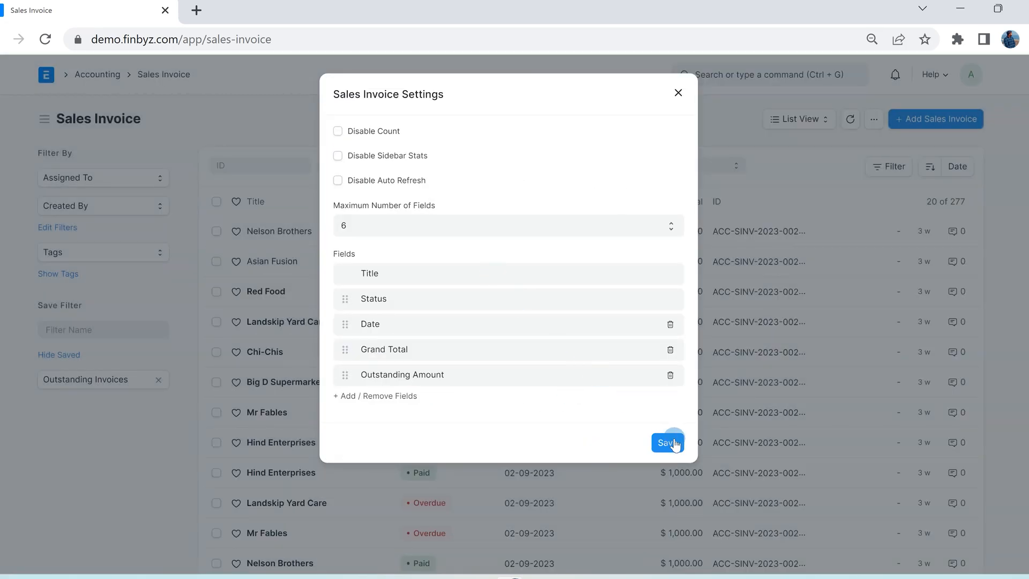
{"action": "left_click", "coordinate": [668, 443]}
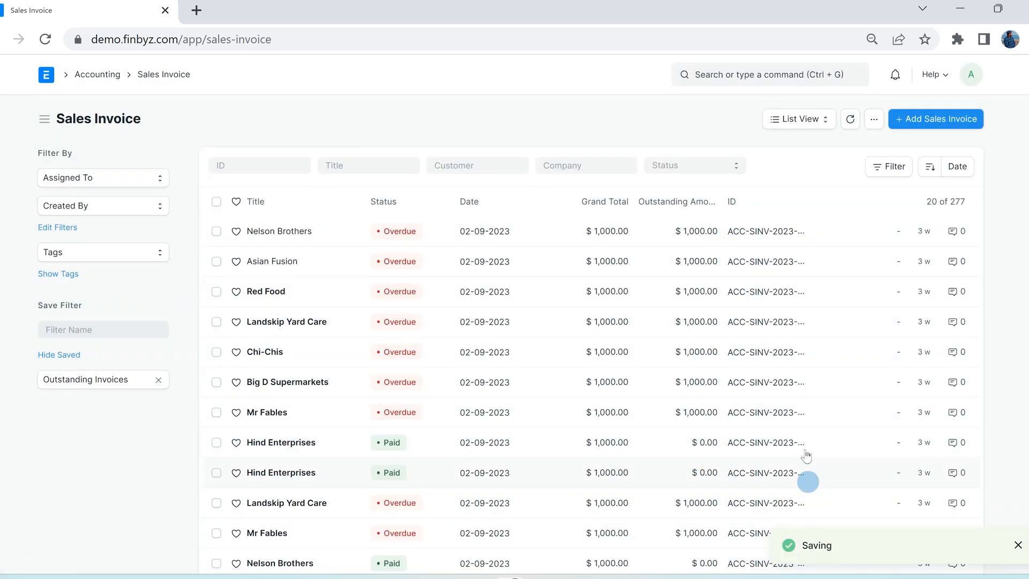